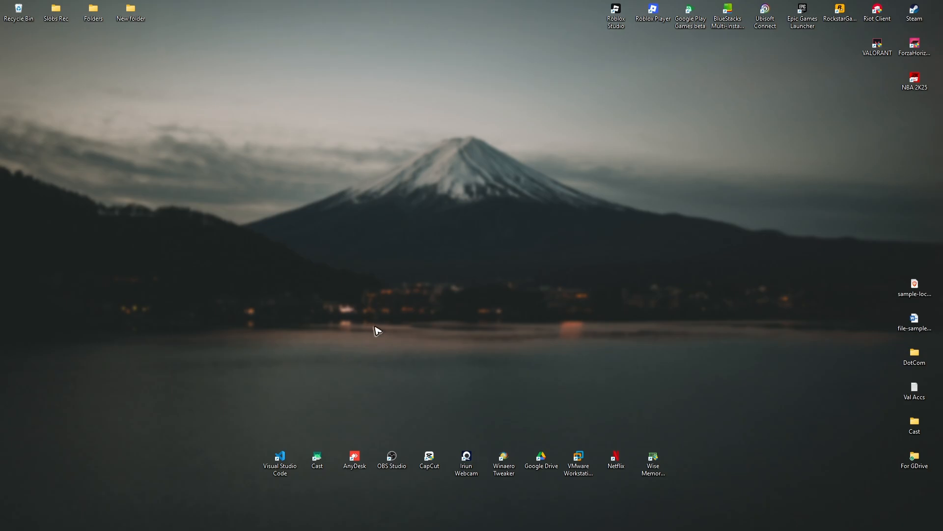
{"action": "mouse_move", "coordinate": [404, 338]}
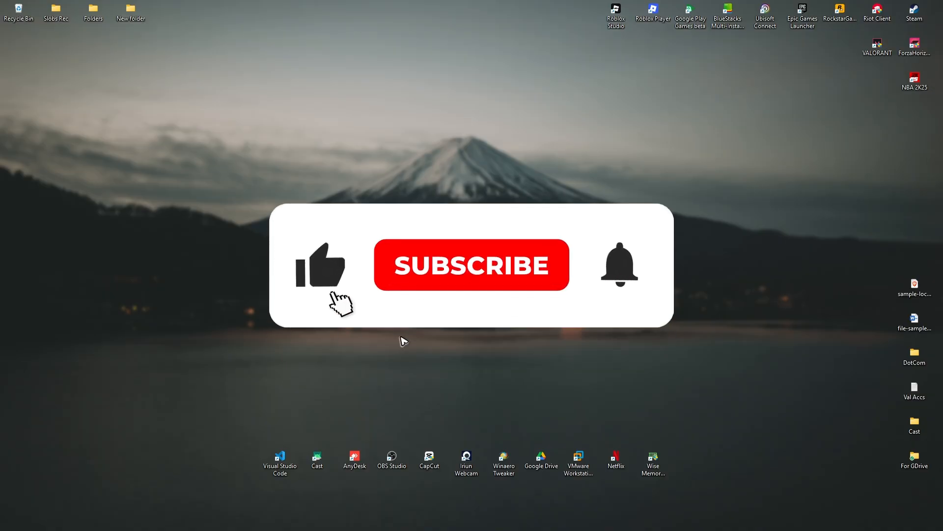
Step: Search for 'windows defen' and open the Windows Defender Firewall Control Panel page
{"action": "left_click", "coordinate": [471, 265]}
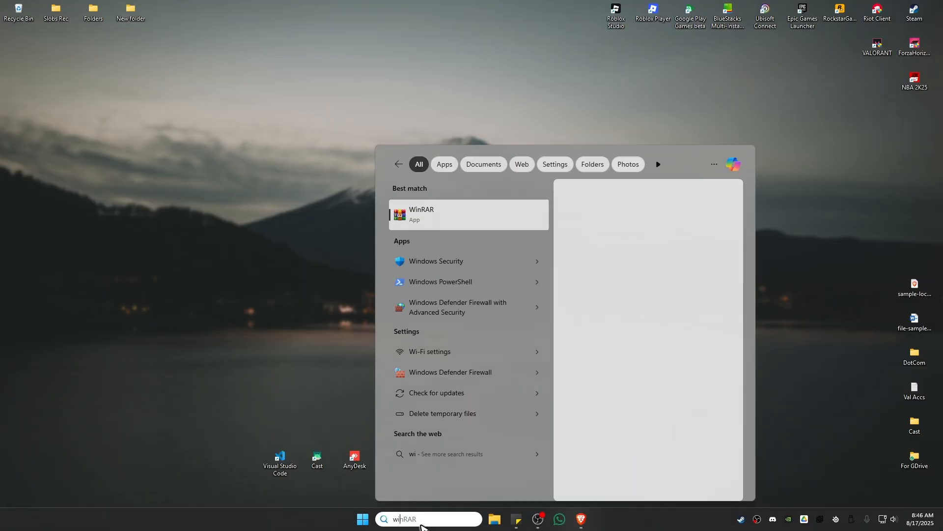
{"action": "type", "text": "windows defender firewall"}
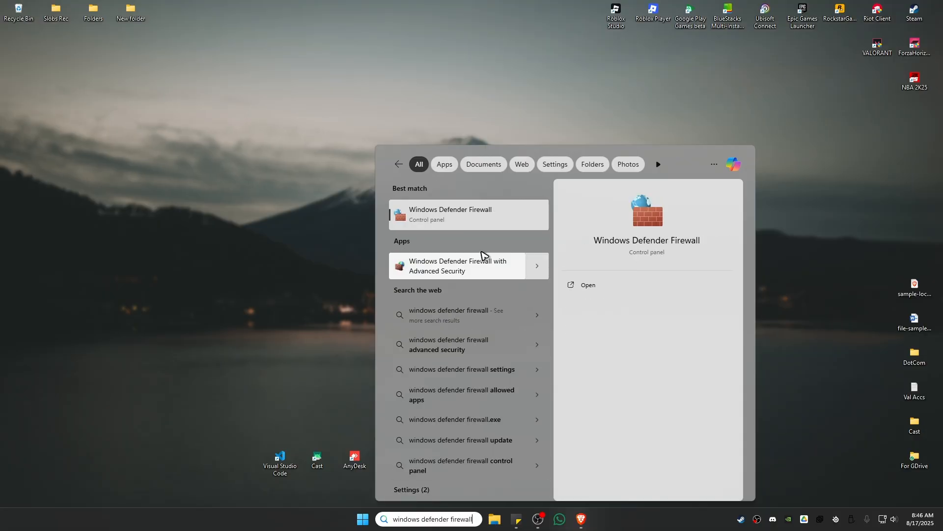
{"action": "mouse_move", "coordinate": [455, 222]}
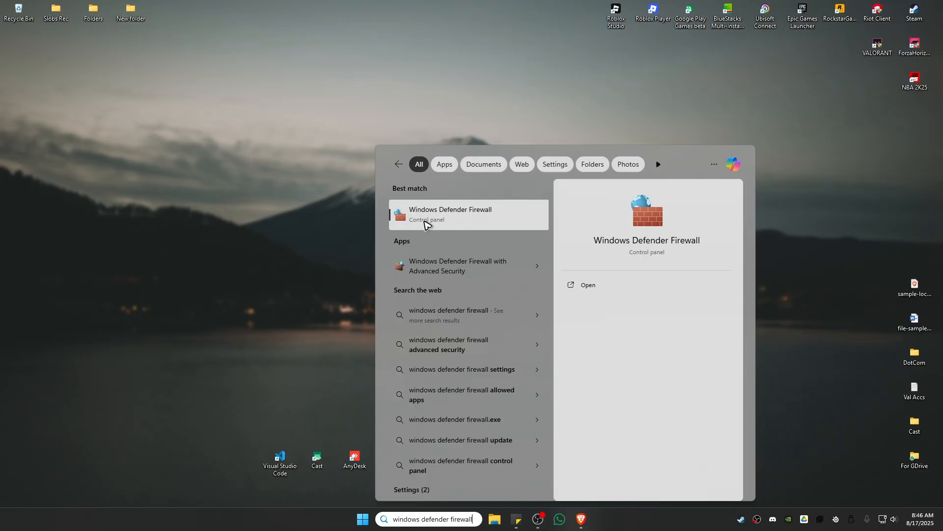
{"action": "left_click", "coordinate": [450, 214]}
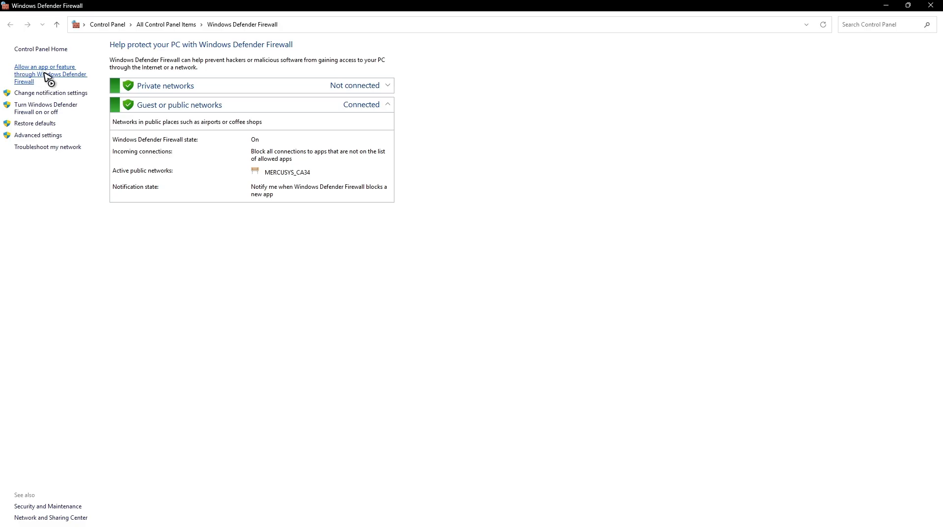
Step: Open the firewall's allowed apps list, unlock it for editing, and scroll through the apps
{"action": "left_click", "coordinate": [51, 74]}
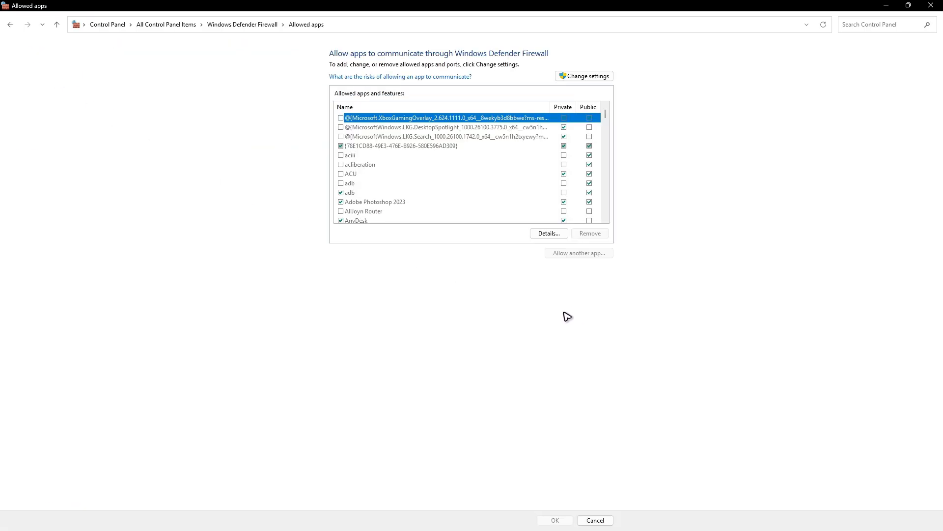
{"action": "left_click", "coordinate": [583, 76]}
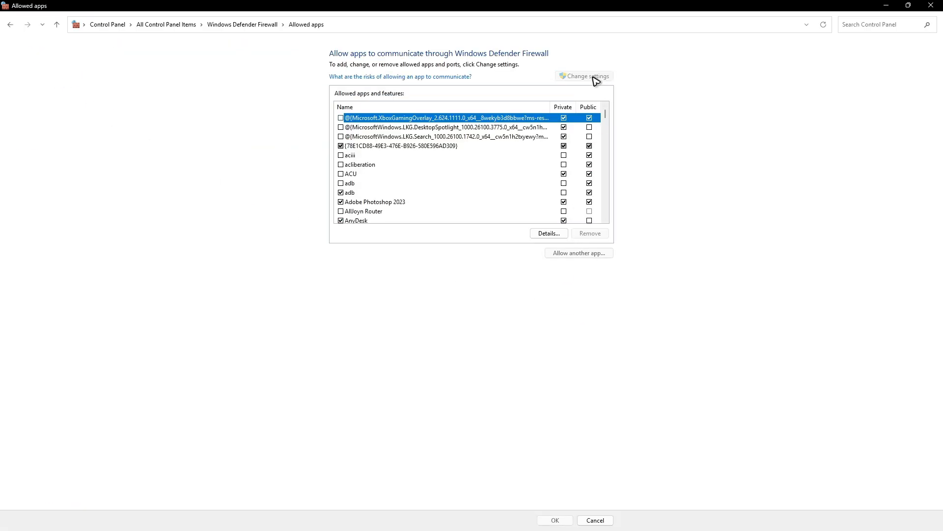
{"action": "scroll", "scroll_direction": "down", "scroll_amount": 3}
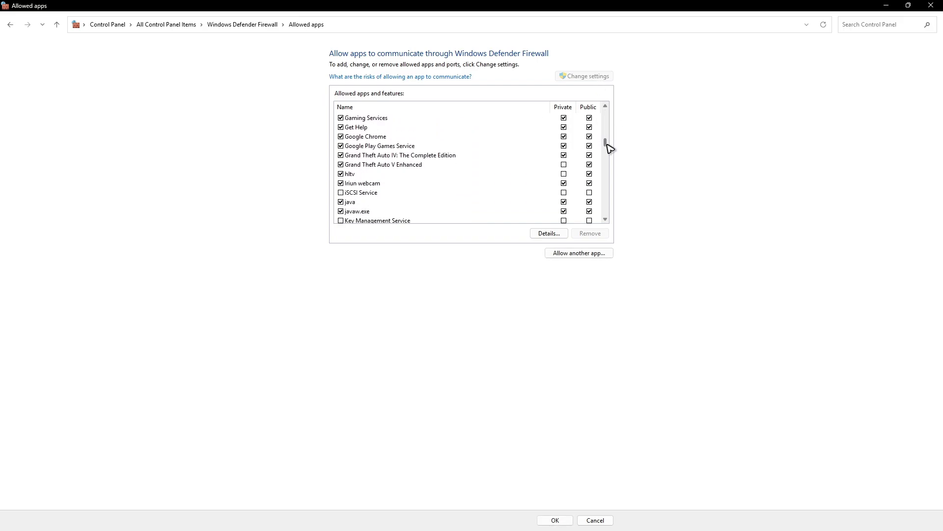
{"action": "scroll", "scroll_direction": "down", "scroll_amount": 3}
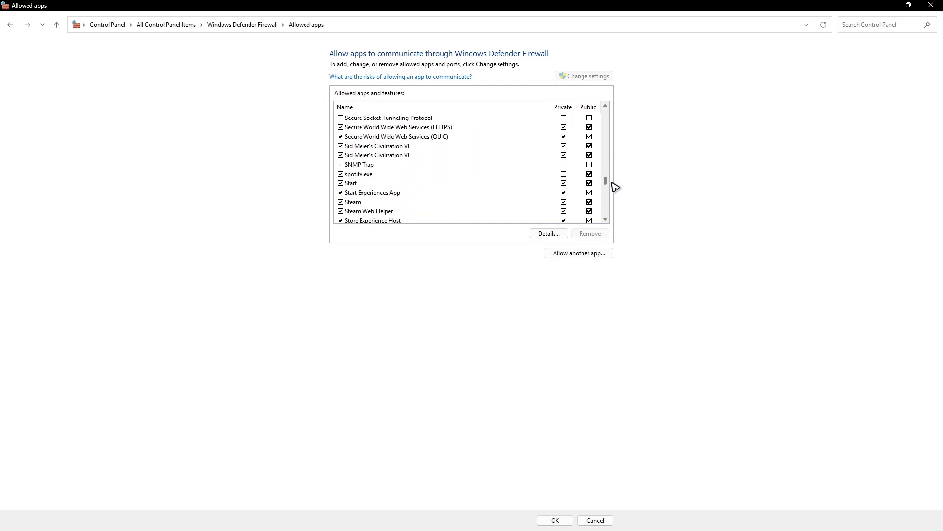
{"action": "scroll", "scroll_direction": "up", "scroll_amount": 3}
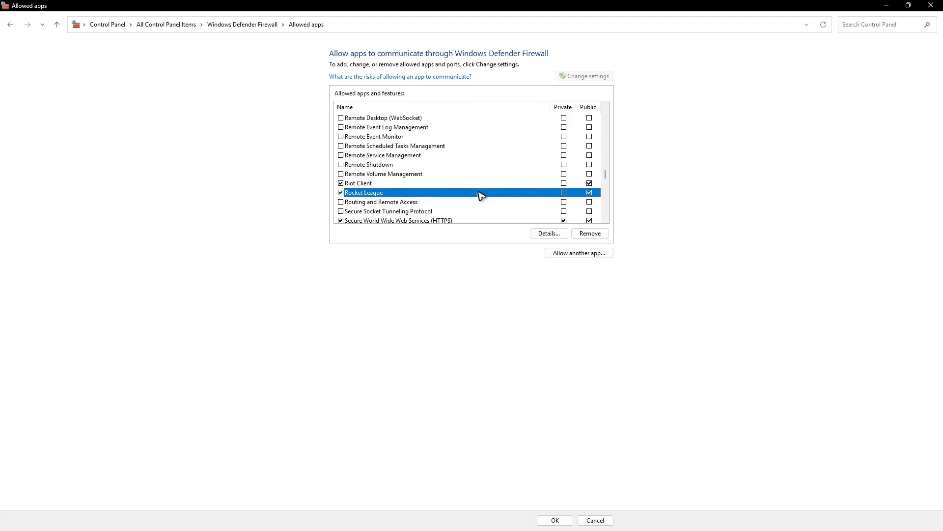
{"action": "mouse_move", "coordinate": [569, 195]}
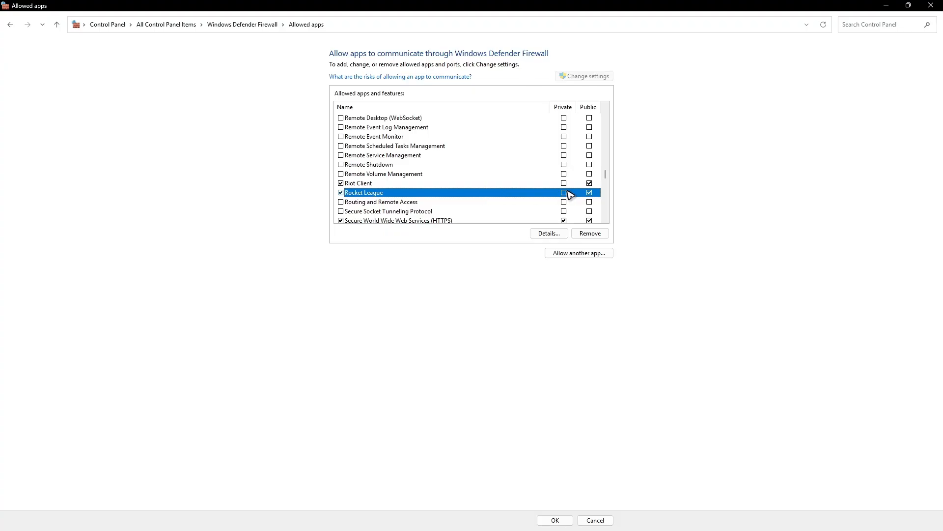
{"action": "mouse_move", "coordinate": [389, 155]}
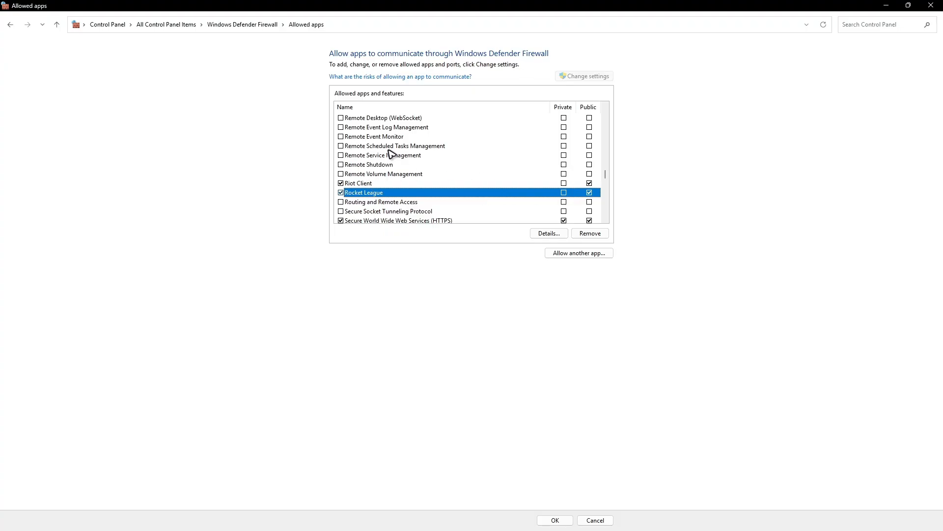
{"action": "mouse_move", "coordinate": [569, 183]}
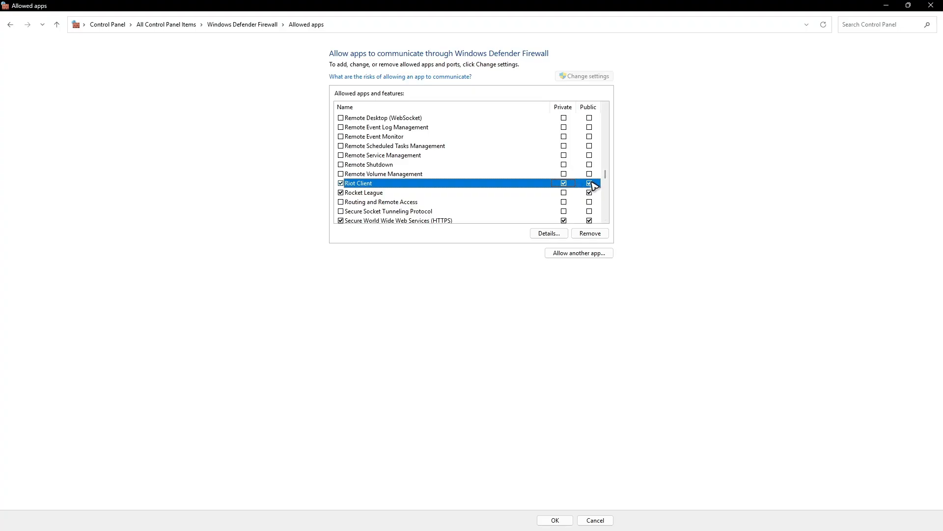
Step: Begin adding another allowed app and bring up the Browse file picker
{"action": "left_click", "coordinate": [578, 253]}
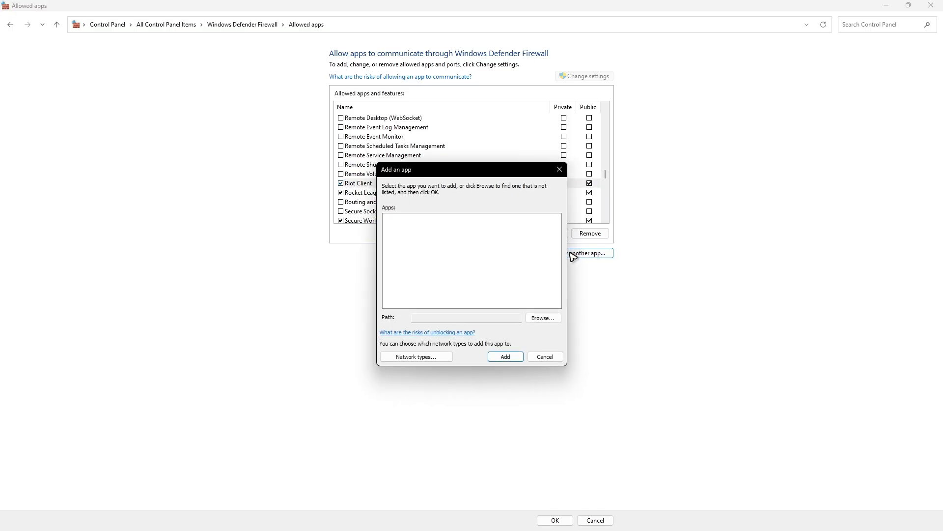
{"action": "left_click", "coordinate": [542, 317]}
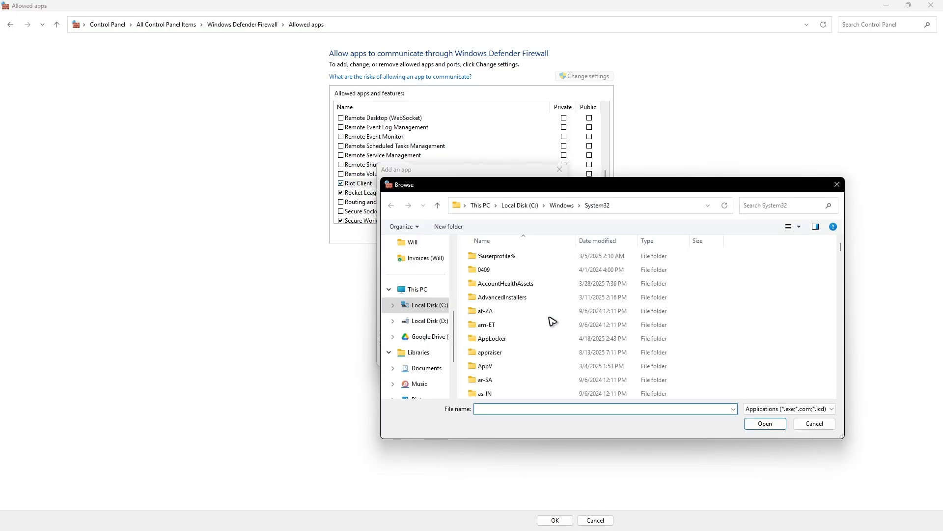
{"action": "left_click", "coordinate": [602, 409]}
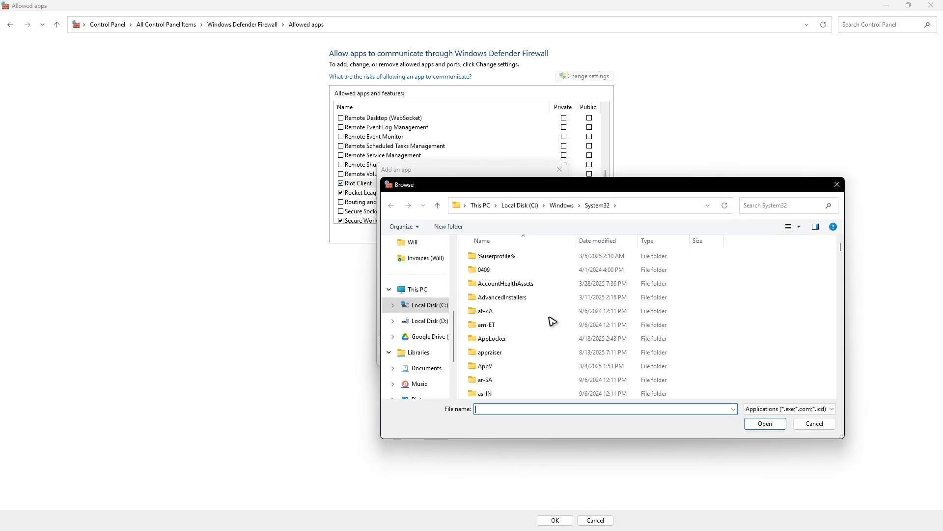
{"action": "mouse_move", "coordinate": [824, 196]}
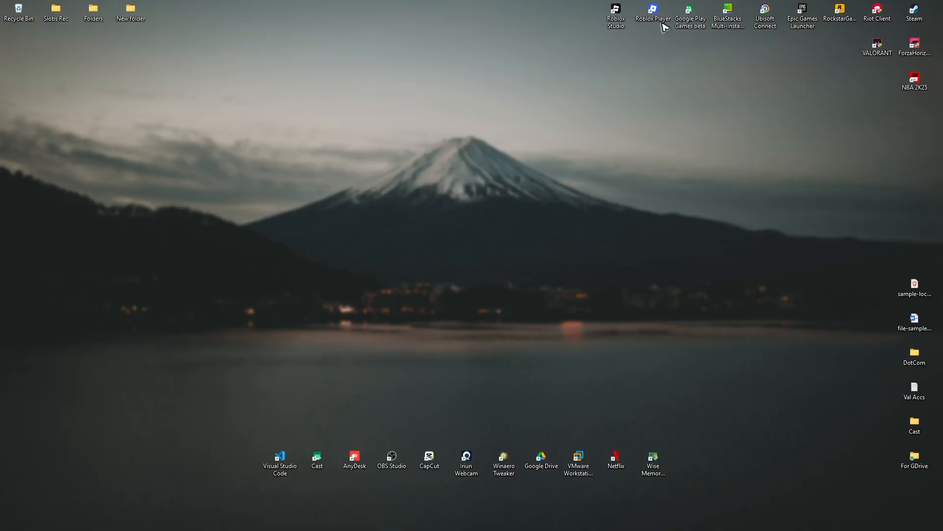
Step: Open the Roblox Player shortcut's file location and copy its folder path from the address bar
{"action": "right_click", "coordinate": [653, 15]}
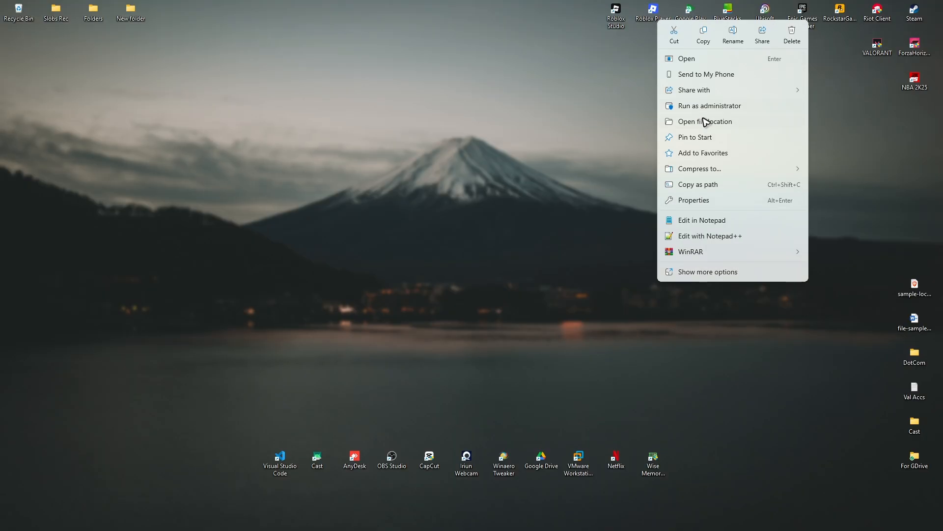
{"action": "left_click", "coordinate": [707, 272]}
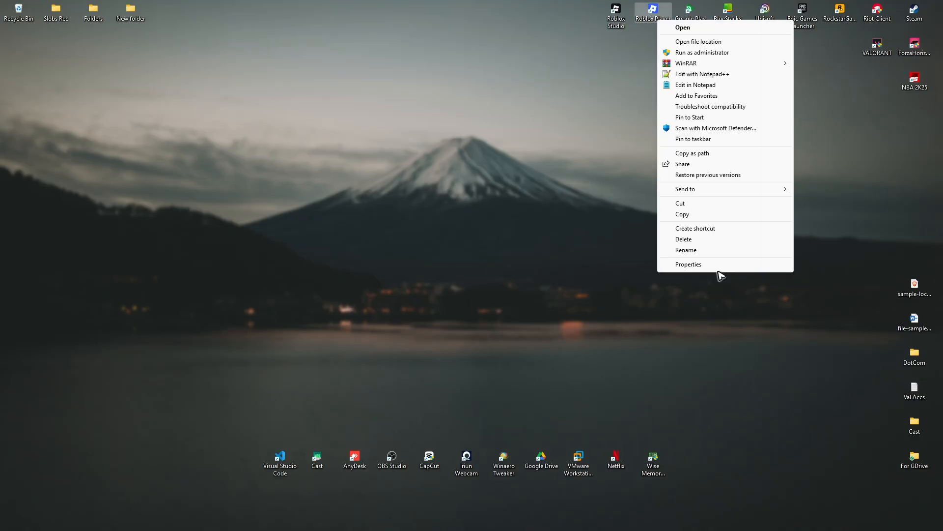
{"action": "left_click", "coordinate": [699, 41]}
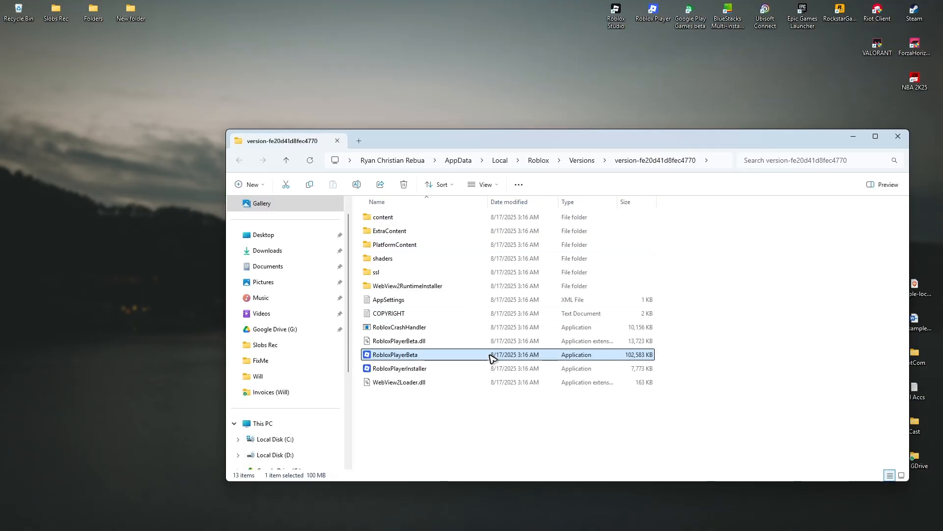
{"action": "left_click", "coordinate": [683, 190]}
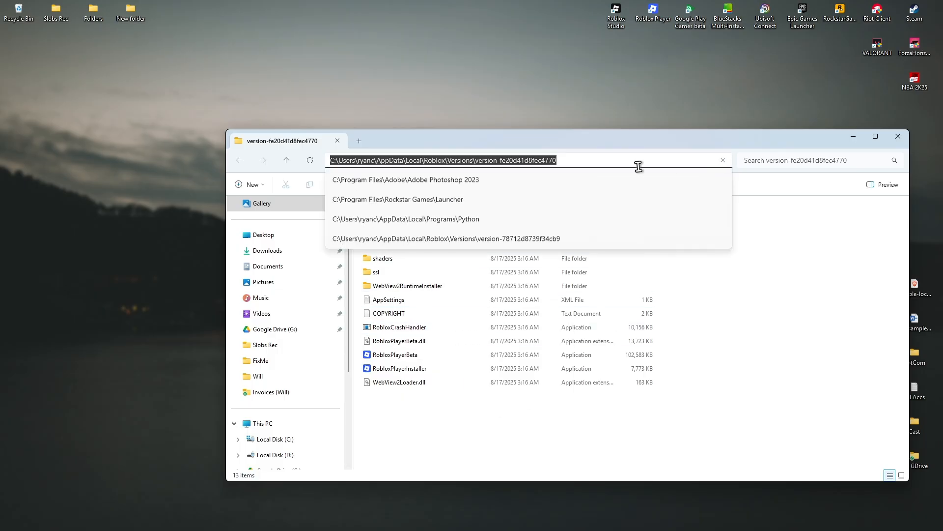
{"action": "right_click", "coordinate": [442, 159]}
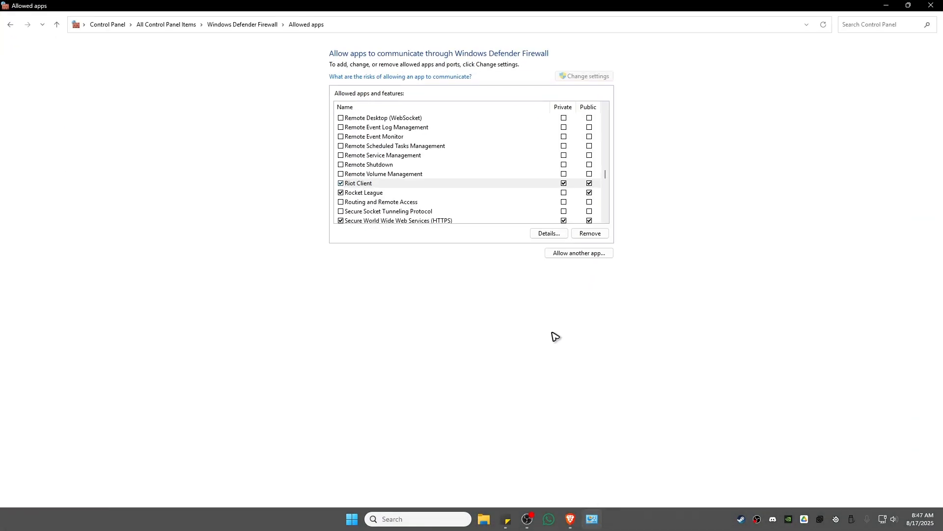
Step: Add RobloxPlayerBeta from the Roblox version-fe20d41d8fec4770 folder as an allowed firewall app
{"action": "left_click", "coordinate": [579, 252]}
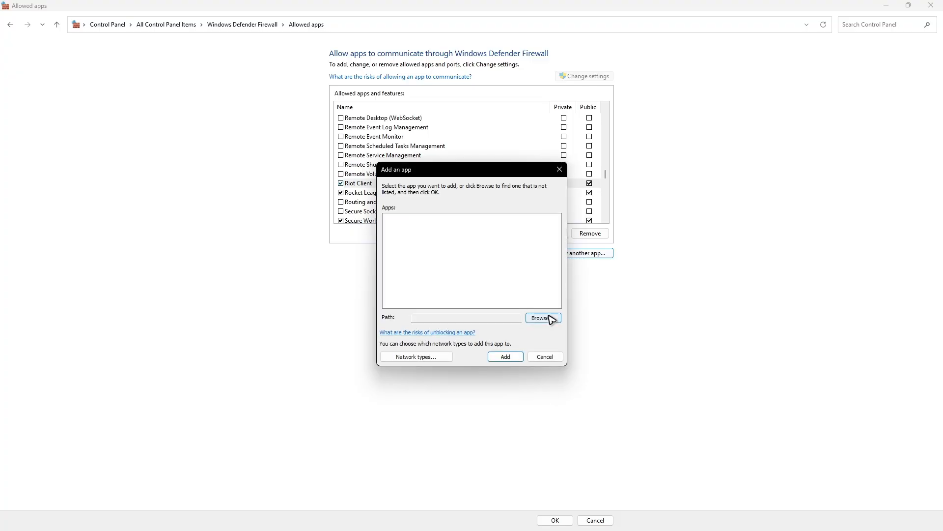
{"action": "left_click", "coordinate": [543, 318]}
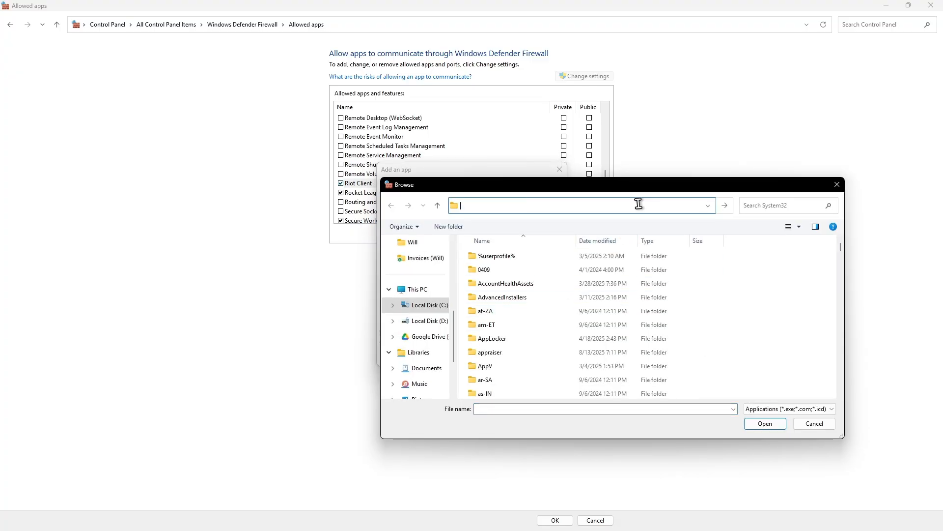
{"action": "type", "text": "C:\\Users\\ryanc\\AppData\\Local\\Roblox\\Versions\\version-fe20d41d8fec4770"}
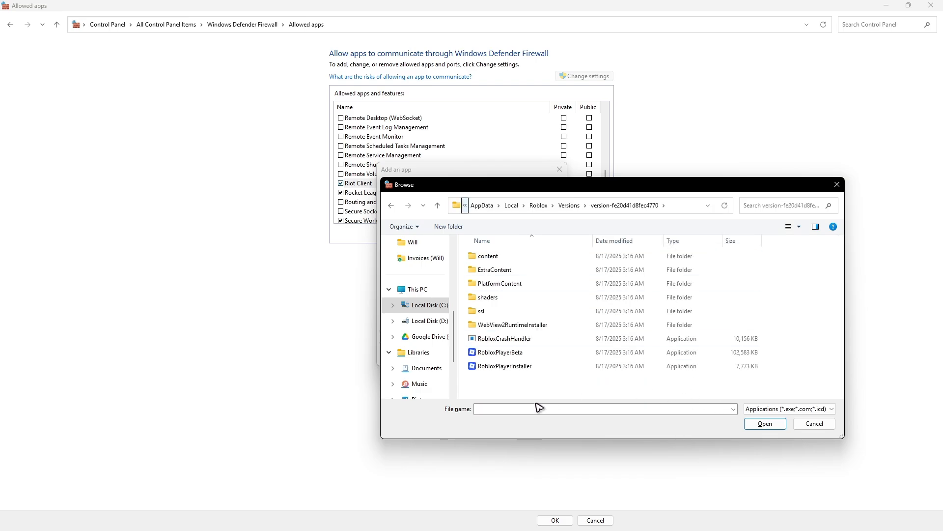
{"action": "left_click", "coordinate": [498, 351]}
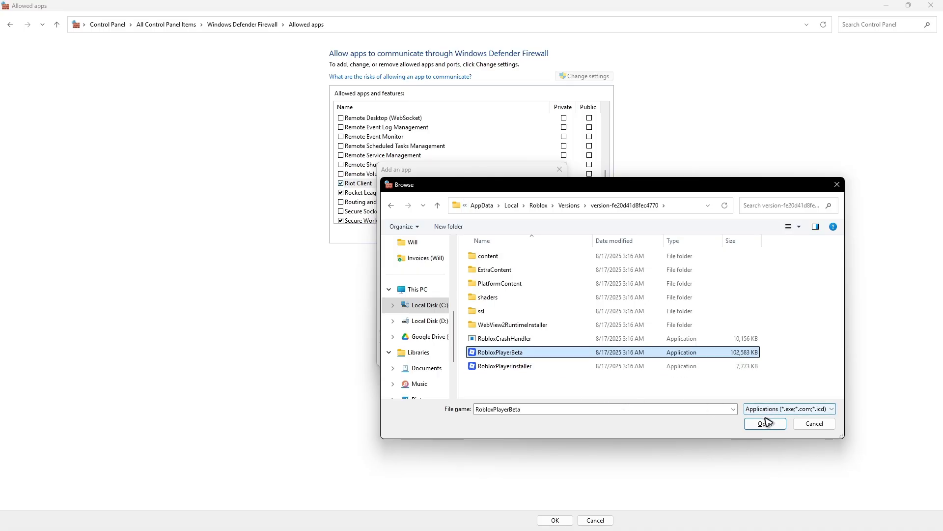
{"action": "left_click", "coordinate": [762, 423]}
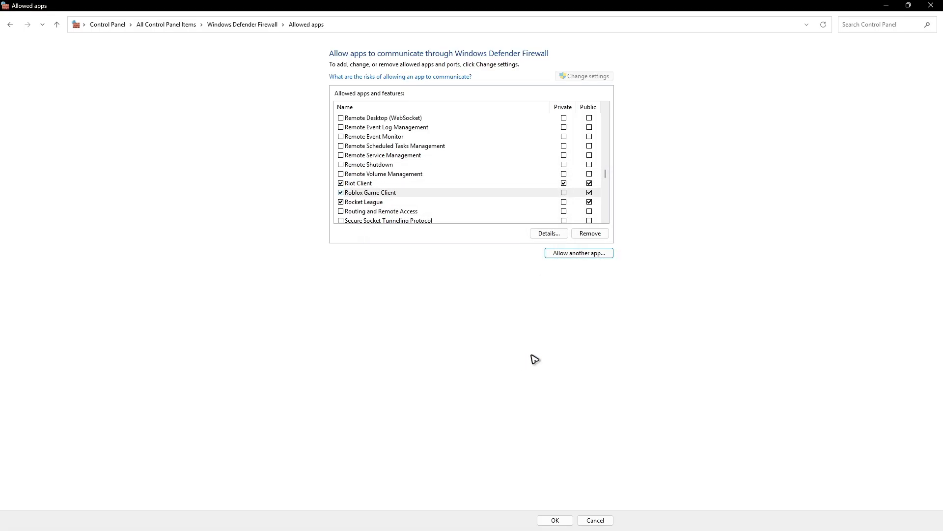
{"action": "mouse_move", "coordinate": [360, 198]}
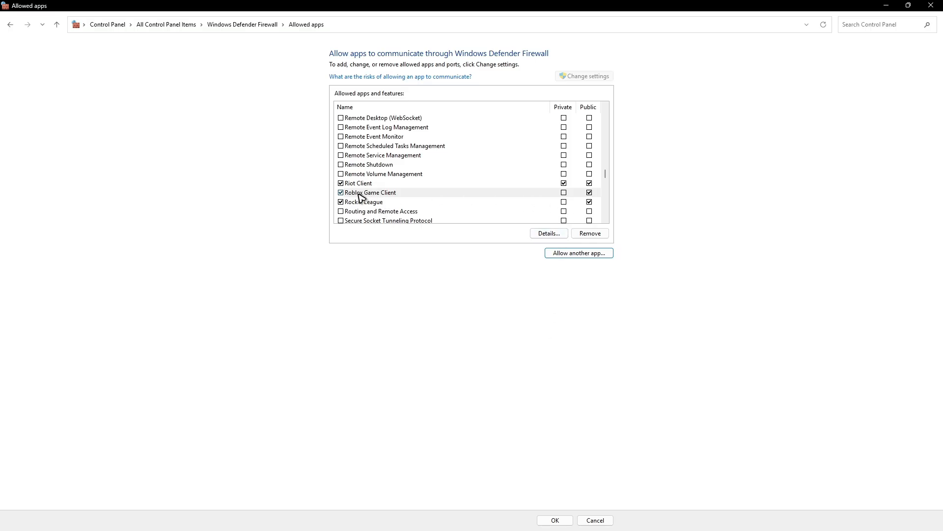
{"action": "left_click", "coordinate": [370, 192]}
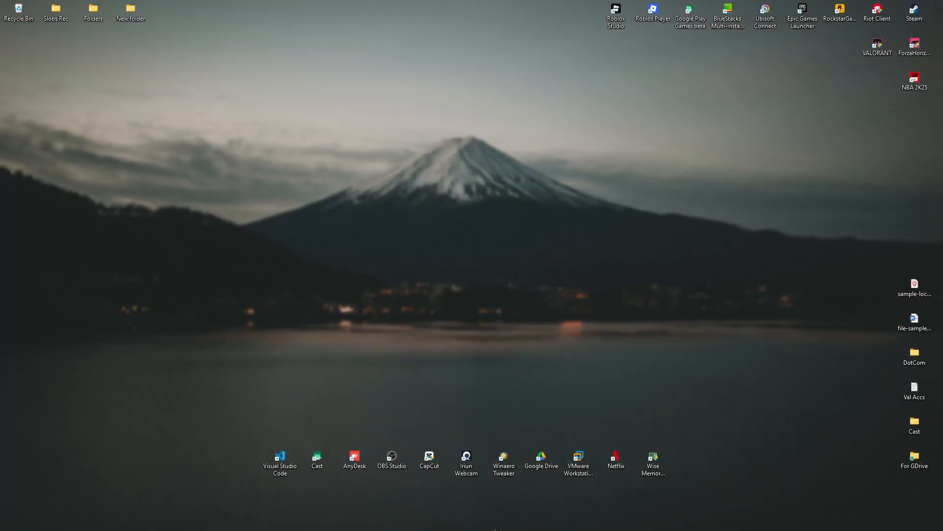
{"action": "mouse_move", "coordinate": [509, 293]}
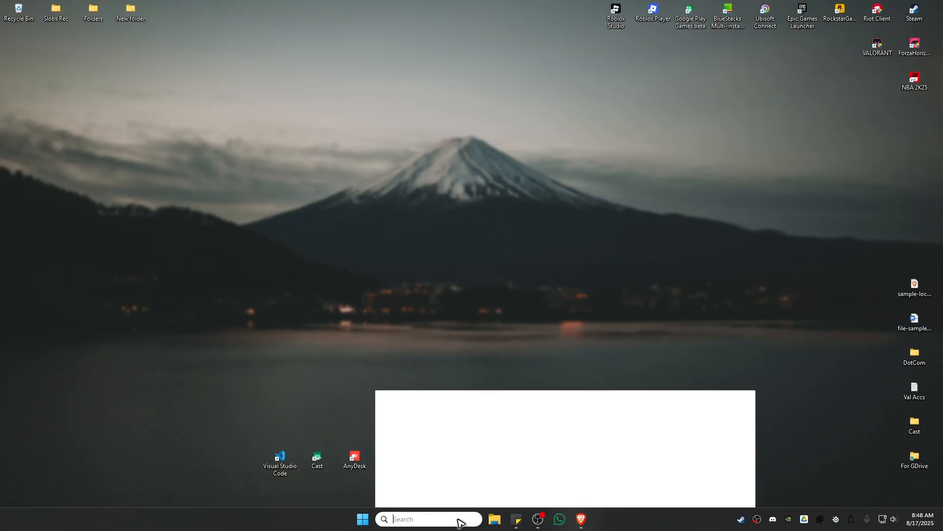
Step: Search 'control' to reach Control Panel's All Control Panel Items page
{"action": "type", "text": "control"}
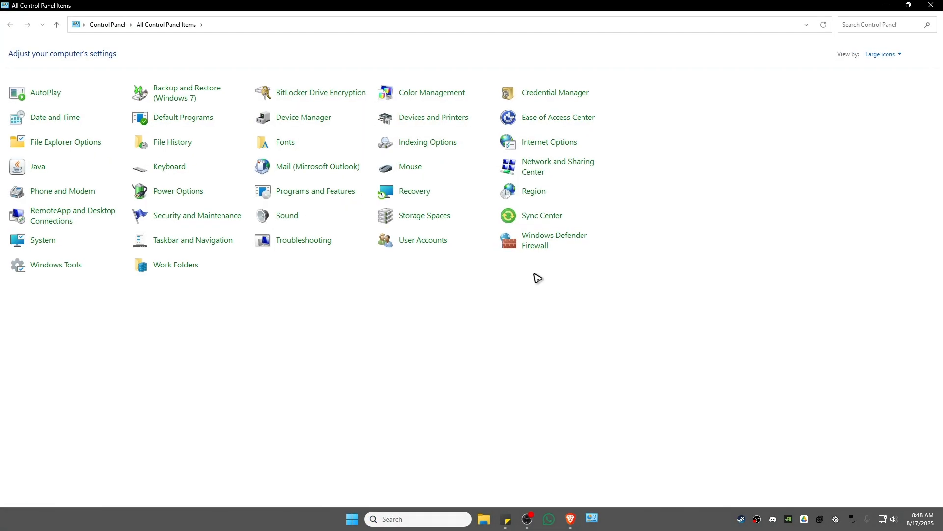
{"action": "mouse_move", "coordinate": [883, 54]}
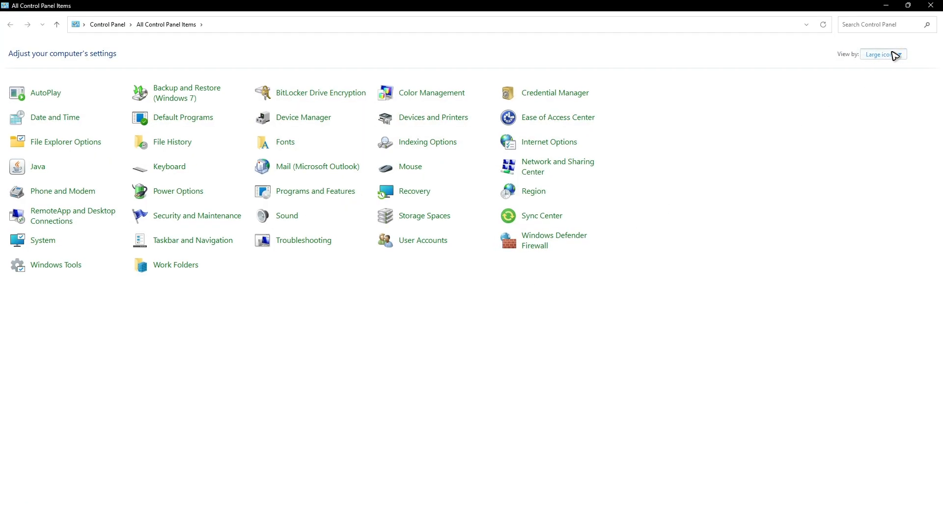
{"action": "mouse_move", "coordinate": [739, 55]}
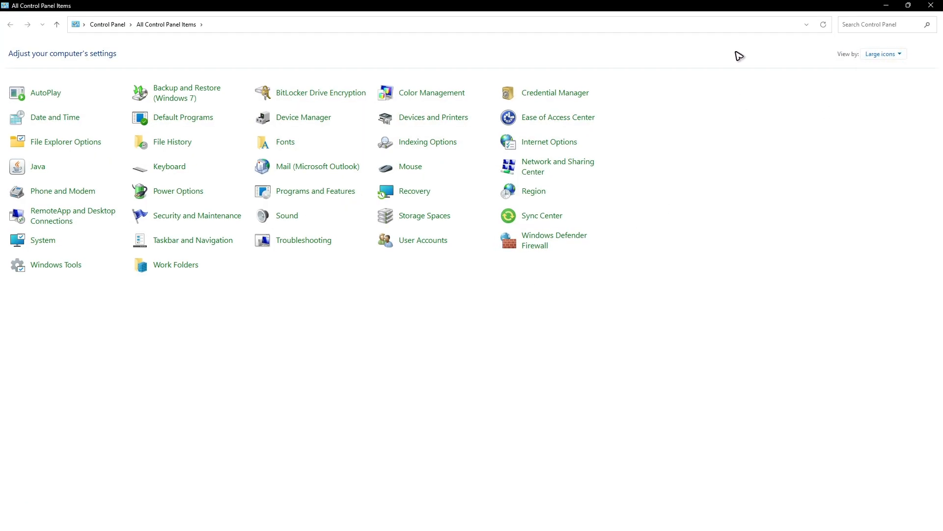
{"action": "mouse_move", "coordinate": [558, 166]}
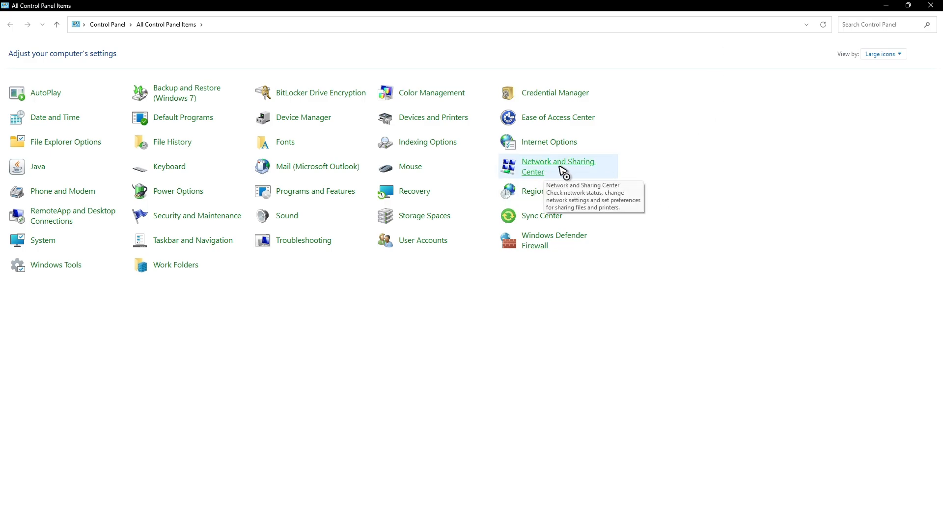
Step: Go through Network and Sharing Center to the Network Connections adapter list
{"action": "left_click", "coordinate": [557, 166]}
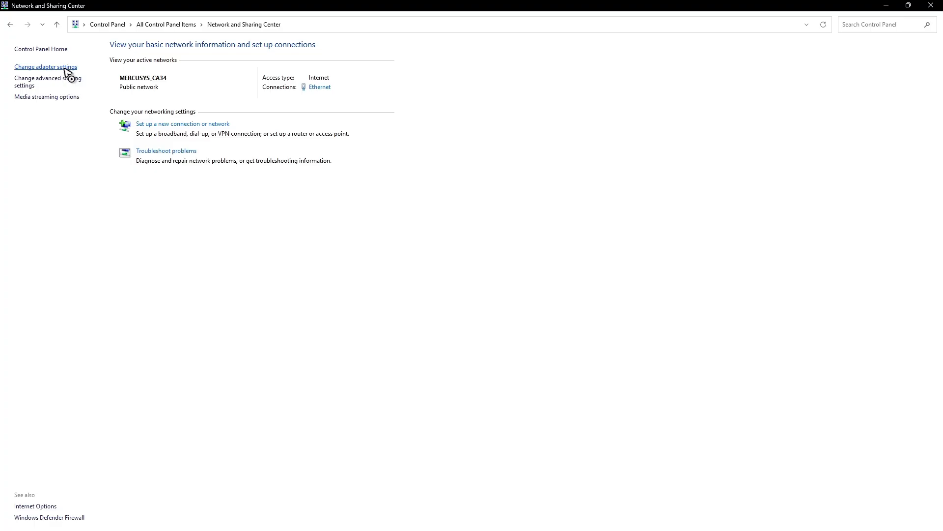
{"action": "left_click", "coordinate": [45, 66]}
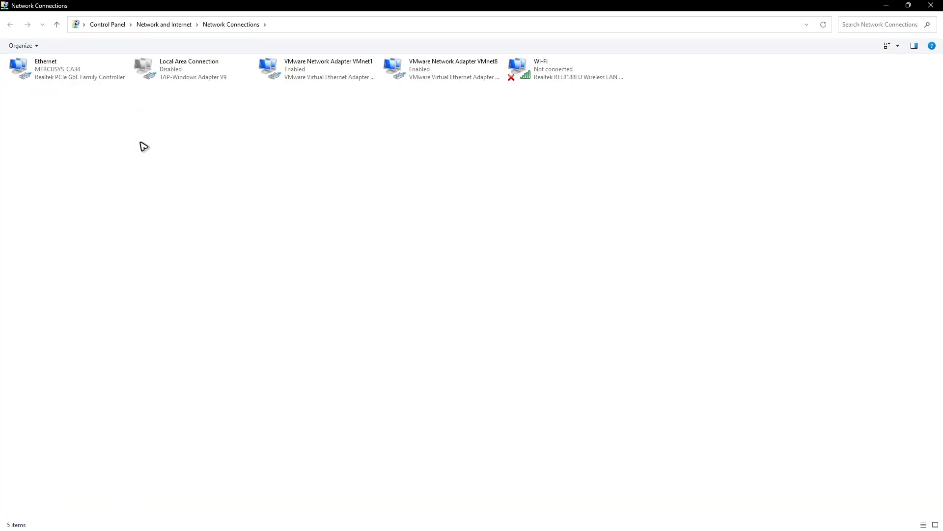
{"action": "mouse_move", "coordinate": [68, 69]}
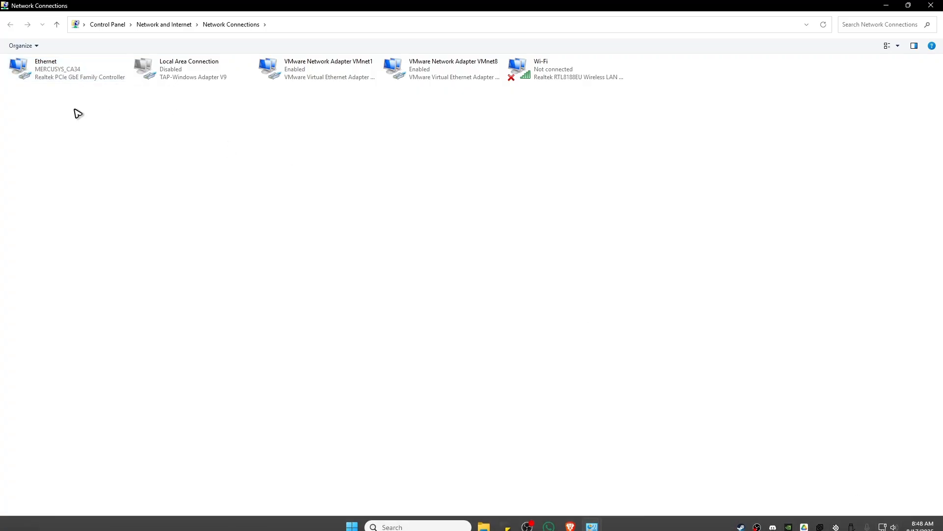
Step: Enter 8.8.8.8 and 8.8.4.4 as Ethernet's IPv4 DNS servers and close the properties dialogs
{"action": "double_click", "coordinate": [67, 69]}
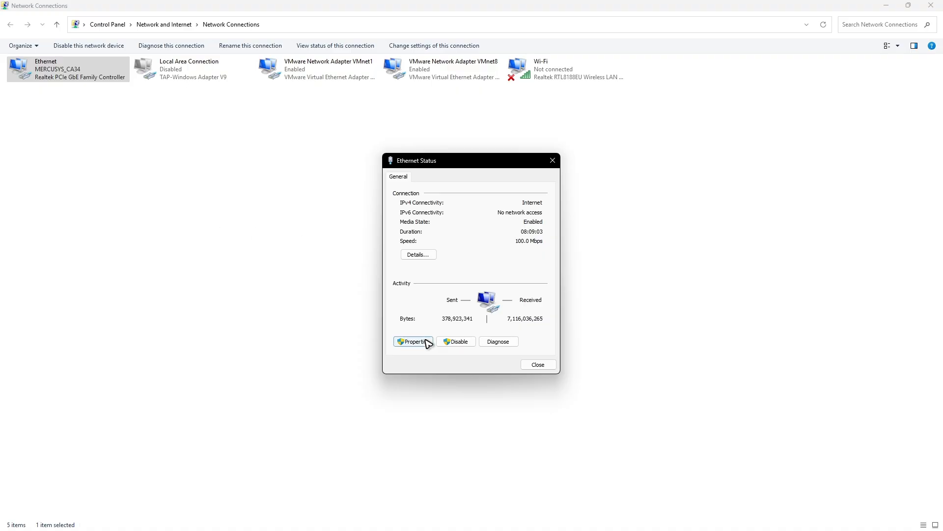
{"action": "left_click", "coordinate": [413, 341]}
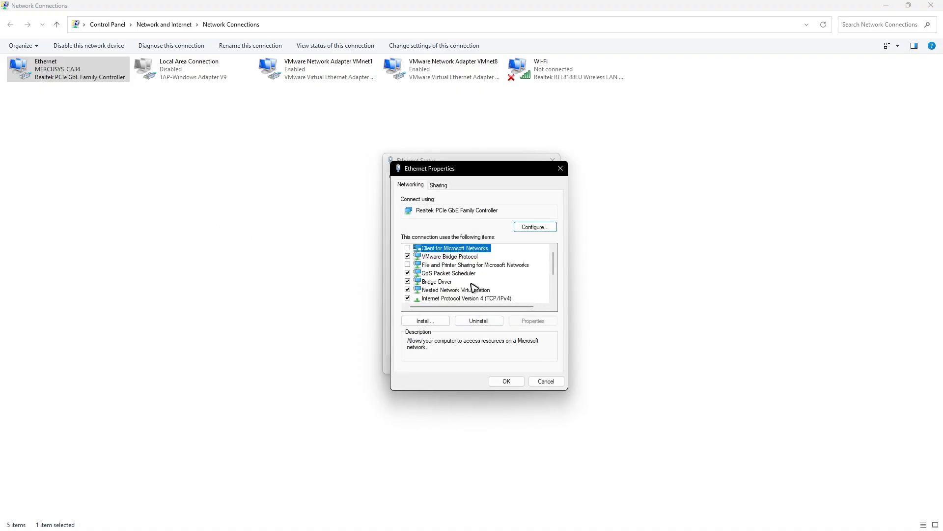
{"action": "left_click", "coordinate": [465, 298]}
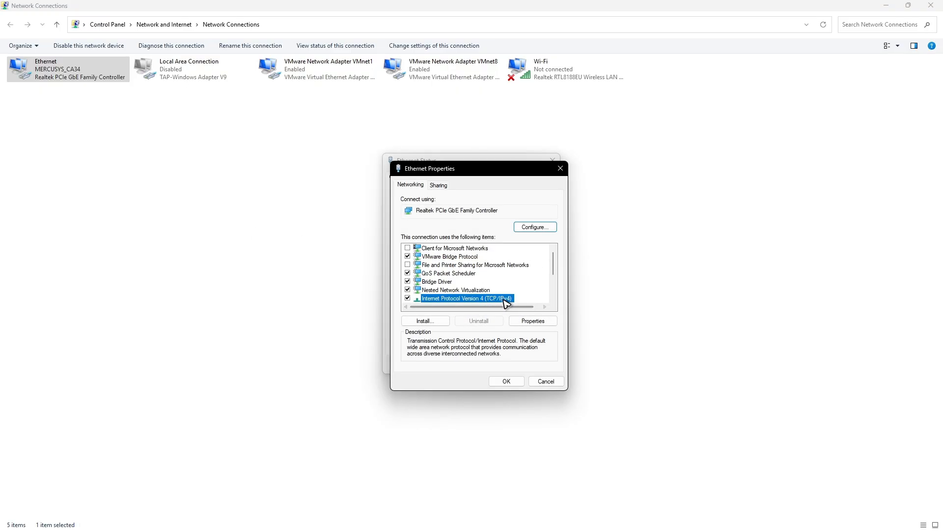
{"action": "mouse_move", "coordinate": [499, 303]}
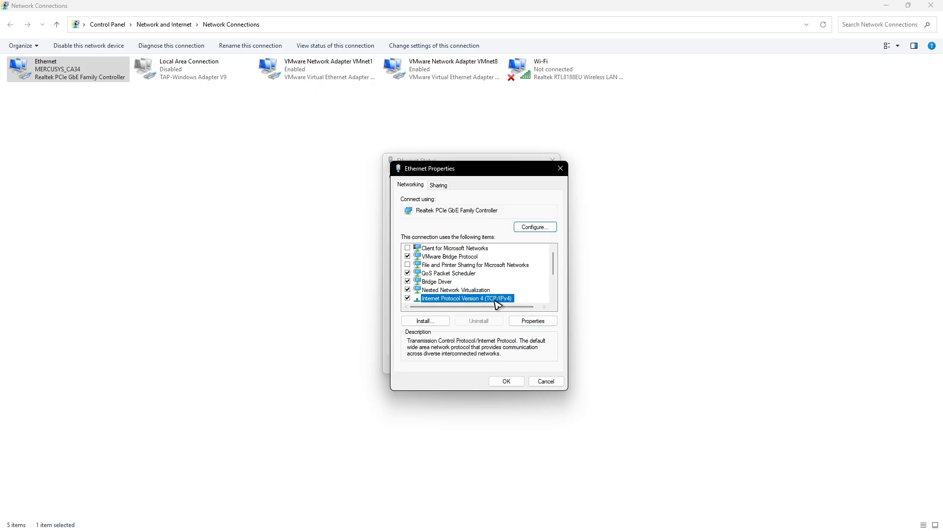
{"action": "left_click", "coordinate": [532, 320]}
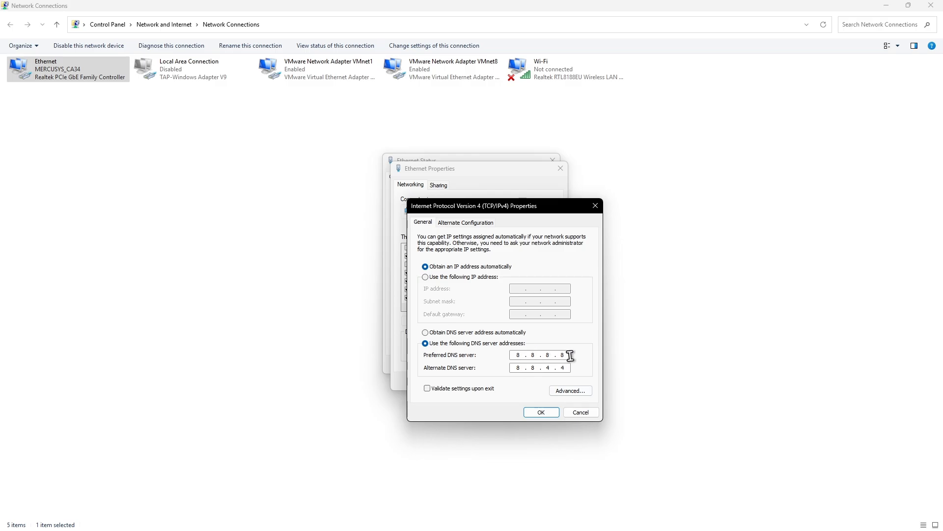
{"action": "mouse_move", "coordinate": [568, 368]}
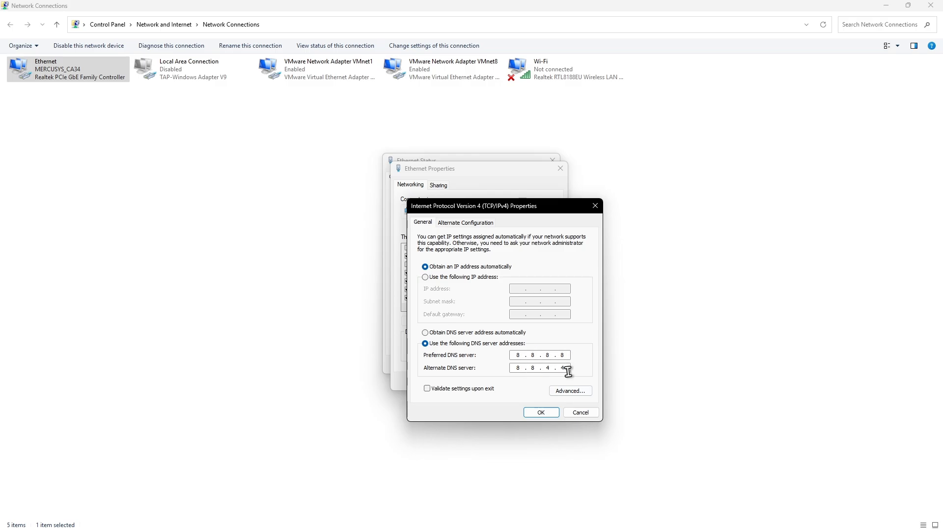
{"action": "left_click", "coordinate": [541, 413]}
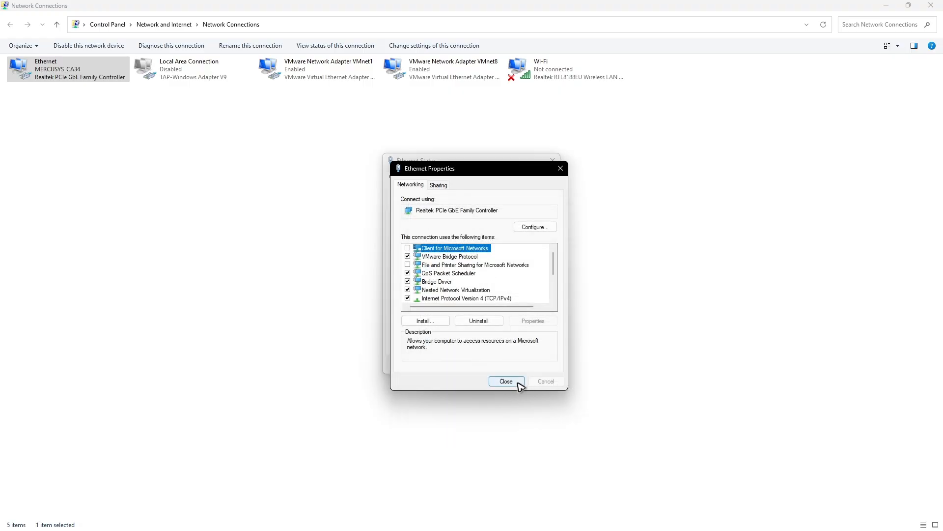
{"action": "left_click", "coordinate": [507, 381]}
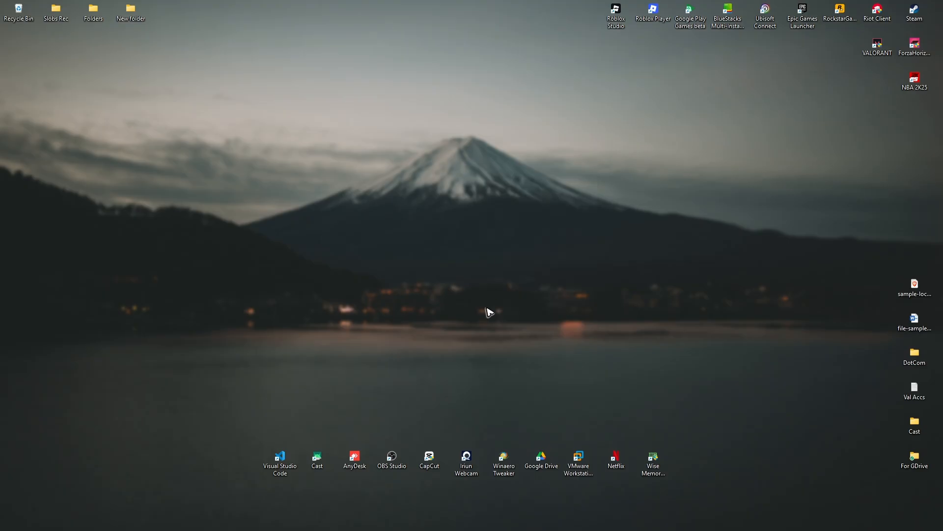
{"action": "mouse_move", "coordinate": [396, 252]}
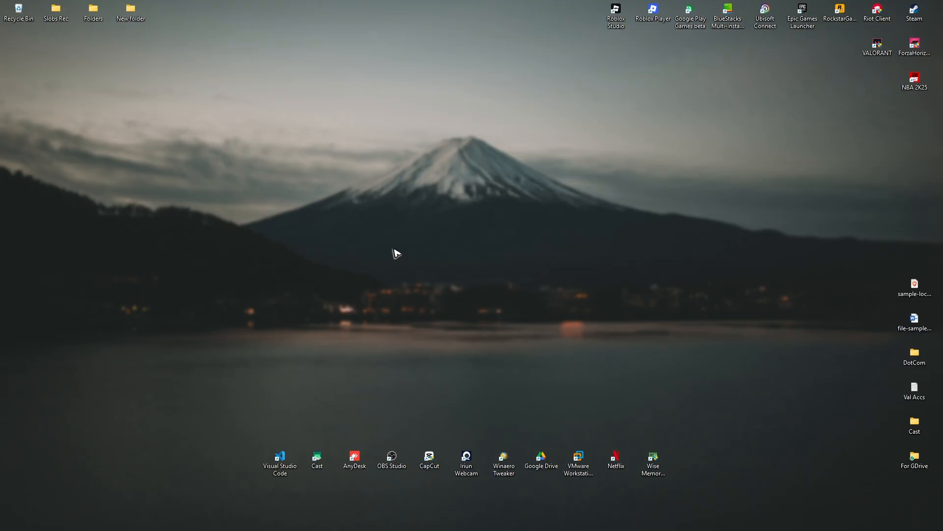
{"action": "mouse_move", "coordinate": [295, 202]}
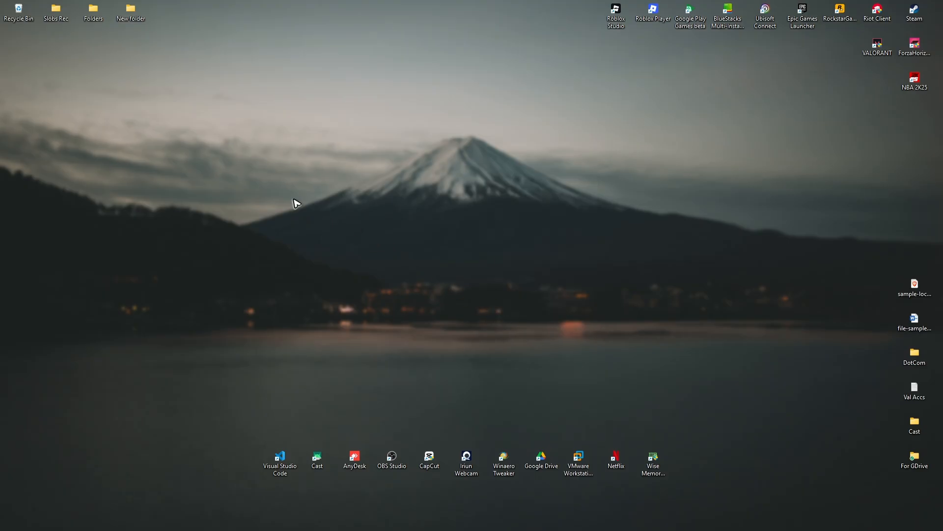